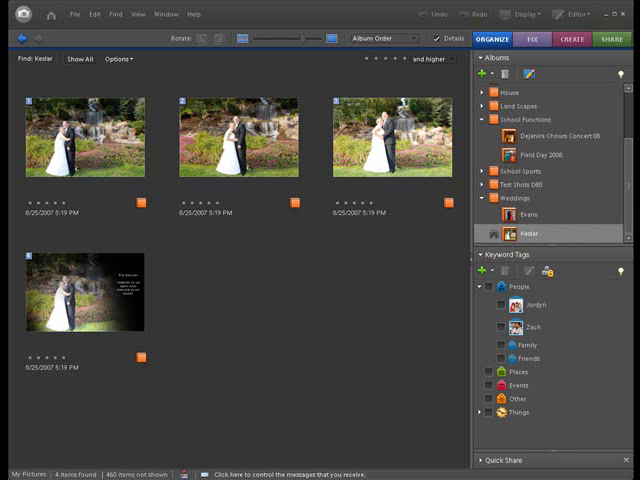
Bring up the Organizer options for the waterfall wedding photo DSC_0172.JPG to edit it
scroll(down, 3)
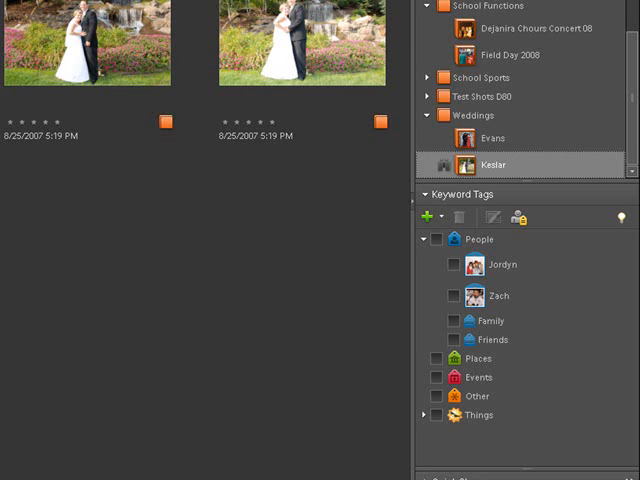
mouse_move(266, 272)
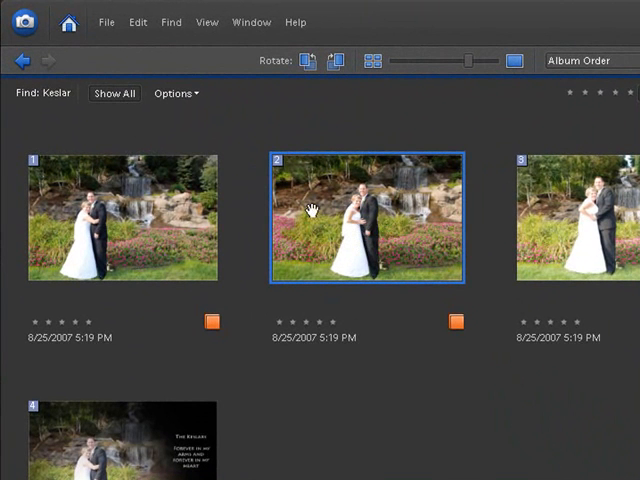
mouse_move(344, 258)
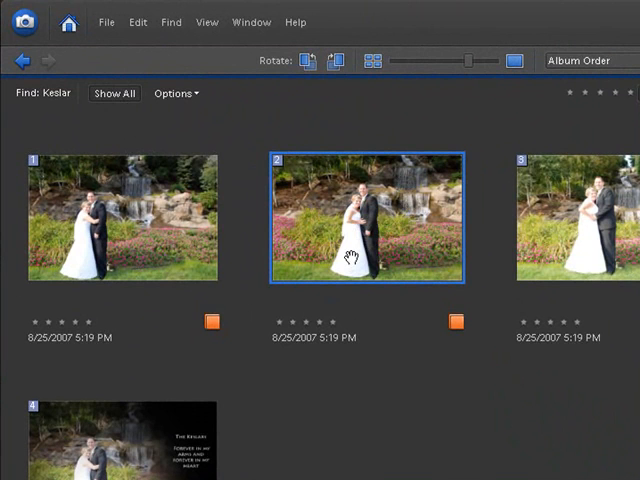
right_click(348, 256)
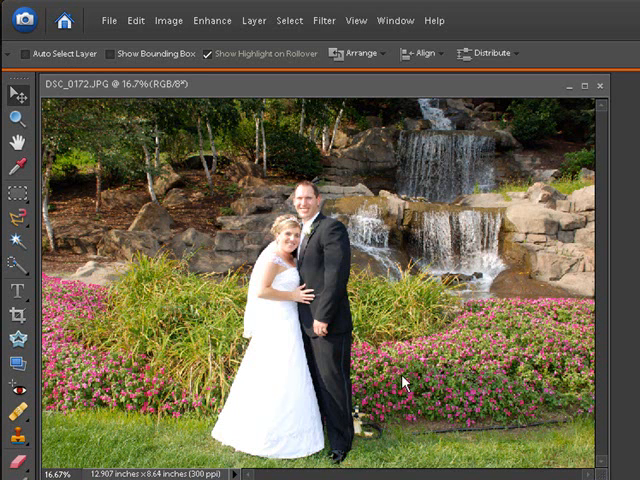
mouse_move(420, 372)
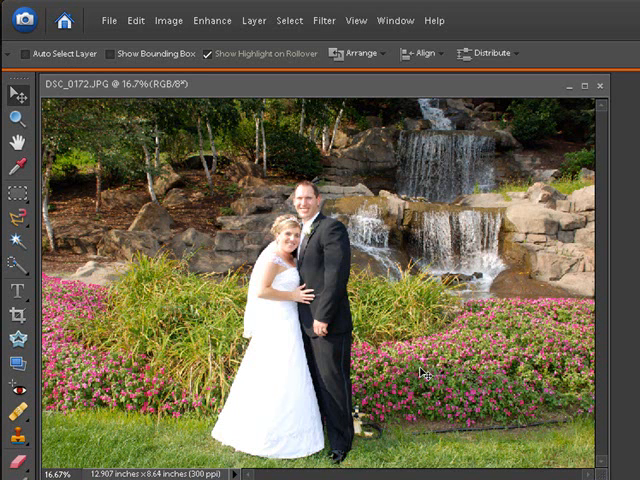
mouse_move(388, 144)
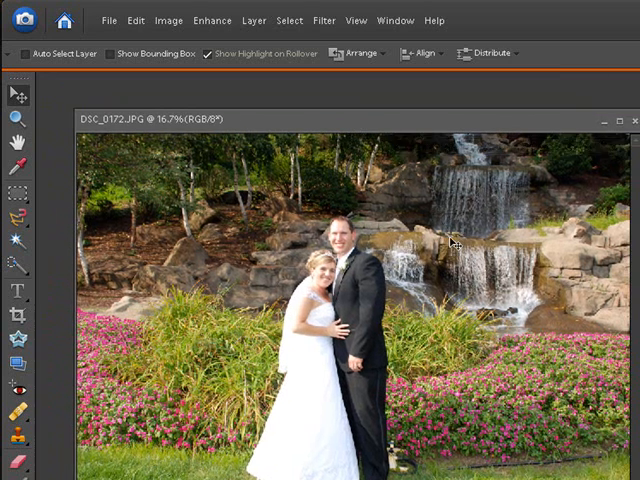
mouse_move(522, 308)
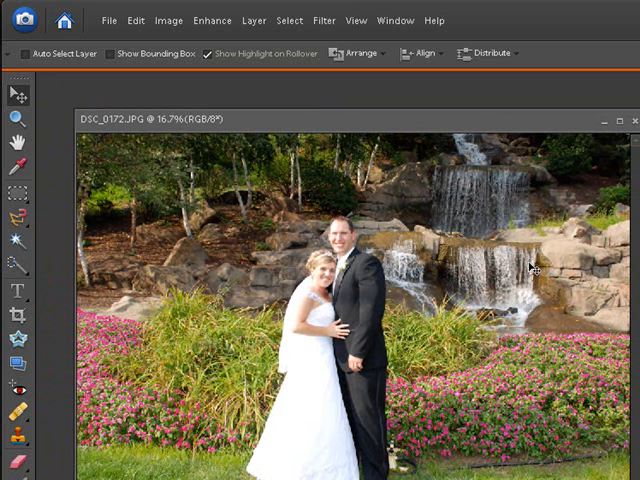
mouse_move(330, 156)
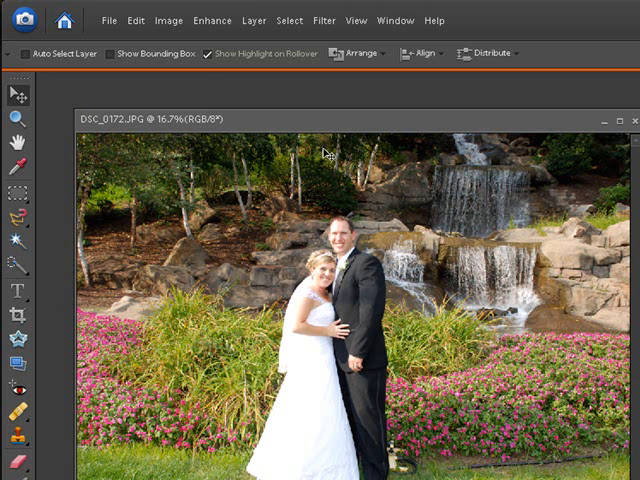
Launch Magic Extractor on the waterfall photo from the Image menu
click(166, 20)
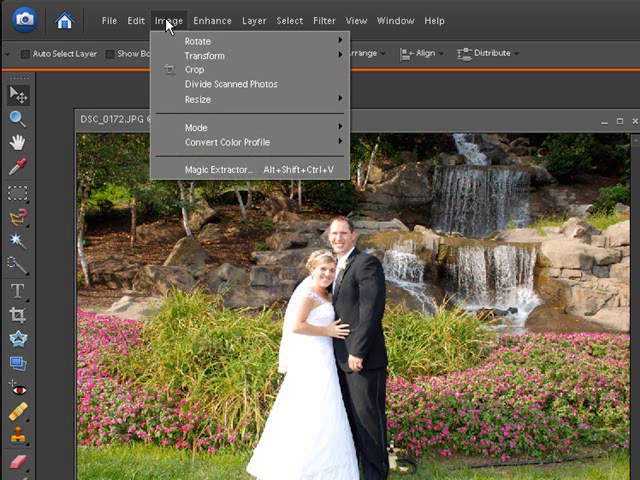
mouse_move(228, 168)
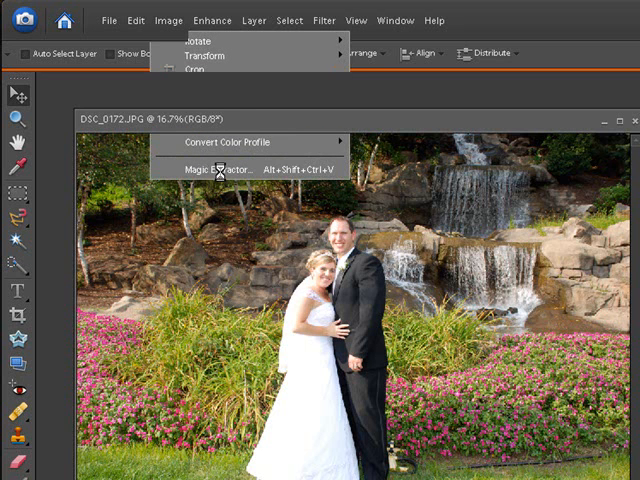
click(210, 164)
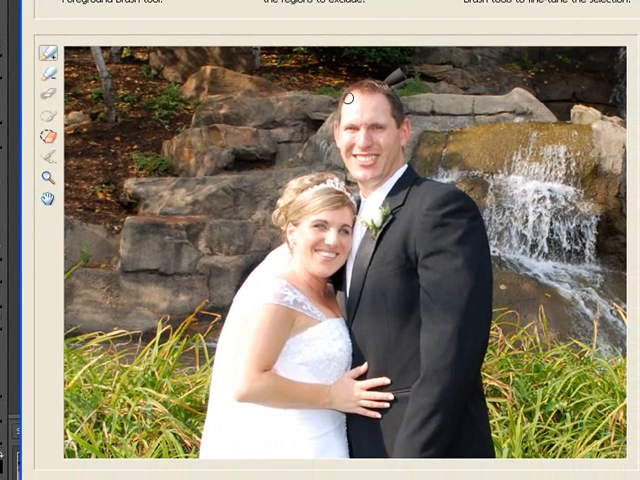
Mark the bride's hair and veil, the groom's head, his shoulder and suit, and the dress edges as foreground
drag(356, 90, 344, 150)
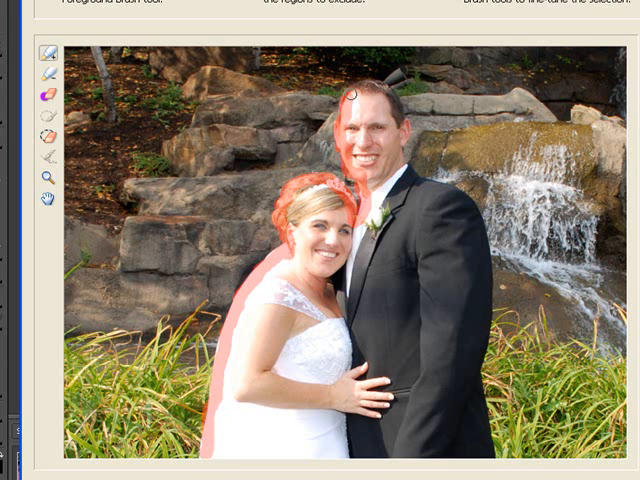
drag(344, 96, 384, 104)
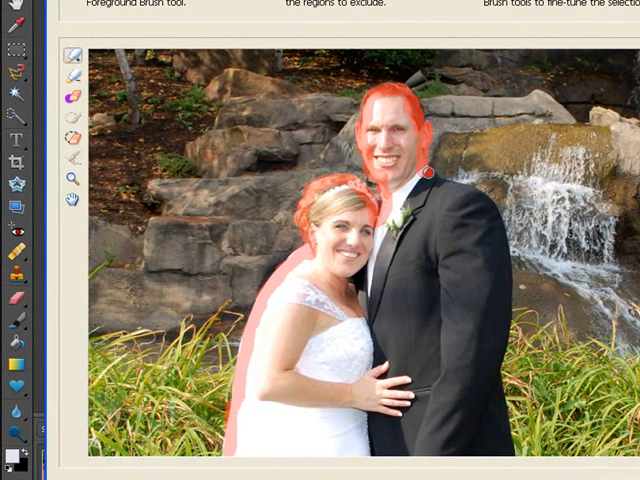
drag(428, 172, 500, 236)
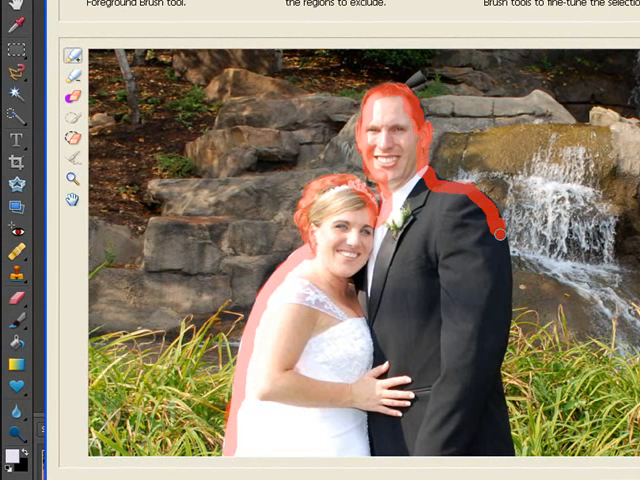
drag(496, 232, 472, 252)
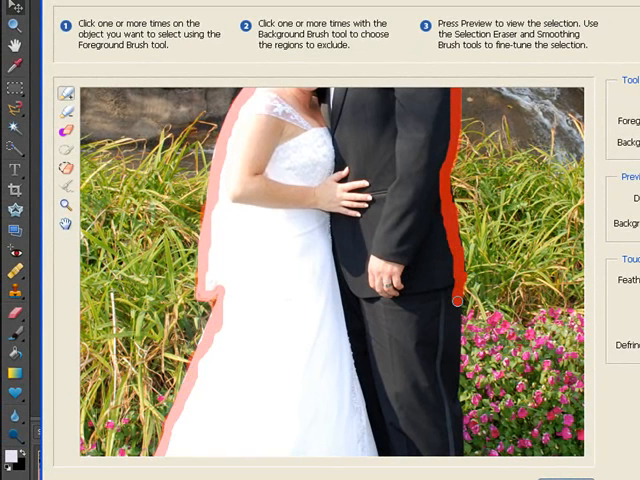
Trace the dress hem and the groom's trouser legs down to the feet as foreground
drag(456, 300, 456, 356)
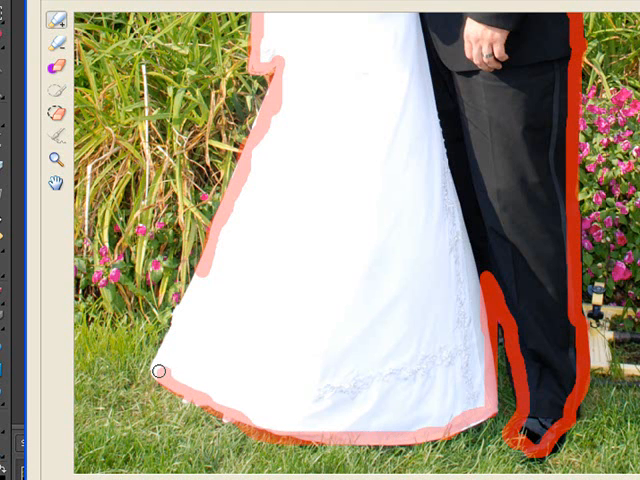
mouse_move(184, 322)
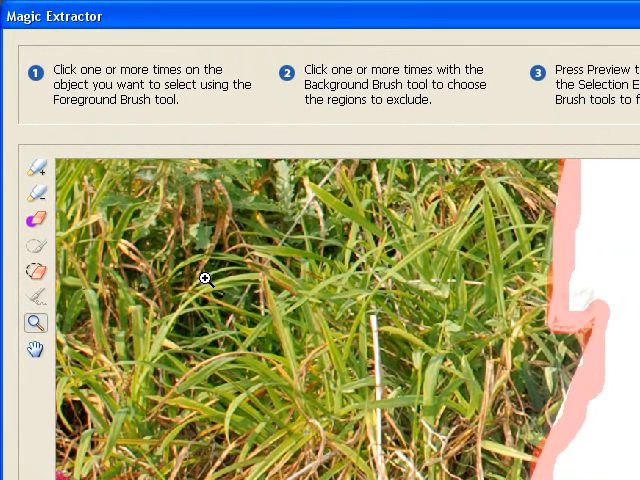
mouse_move(144, 310)
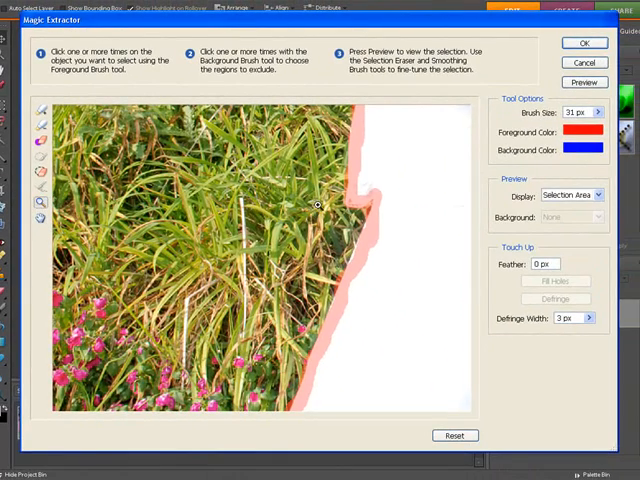
mouse_move(252, 204)
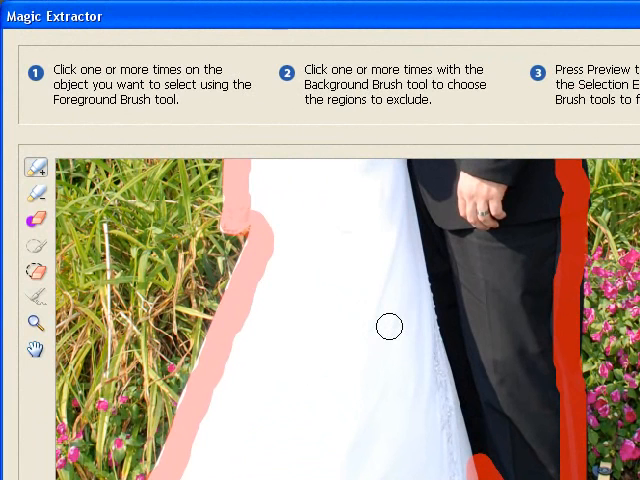
mouse_move(144, 312)
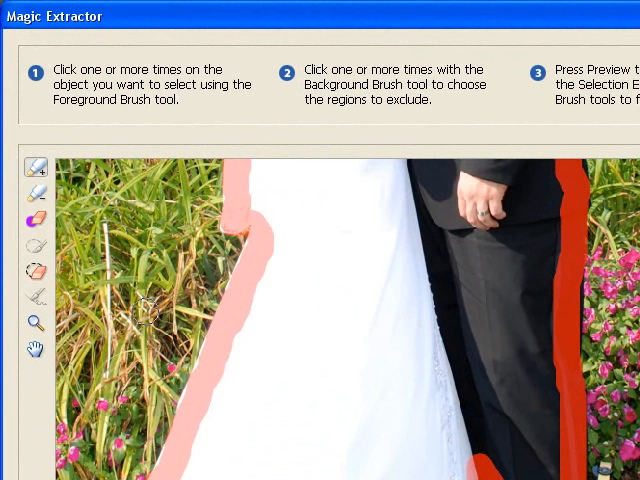
mouse_move(384, 240)
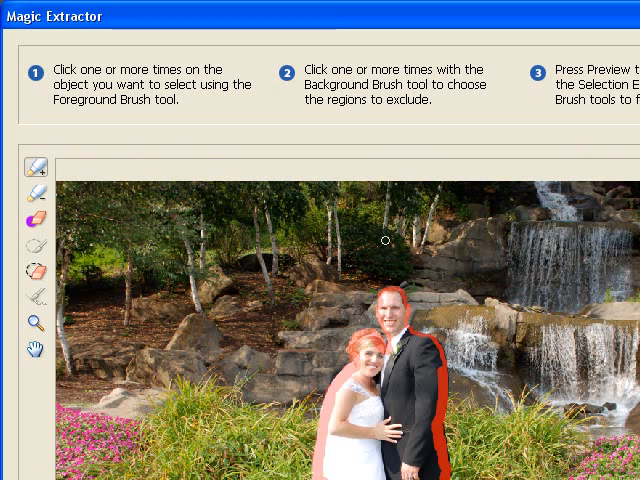
mouse_move(370, 340)
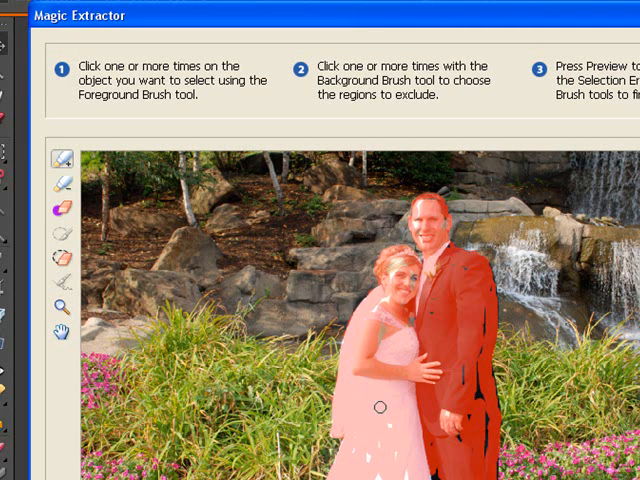
mouse_move(384, 324)
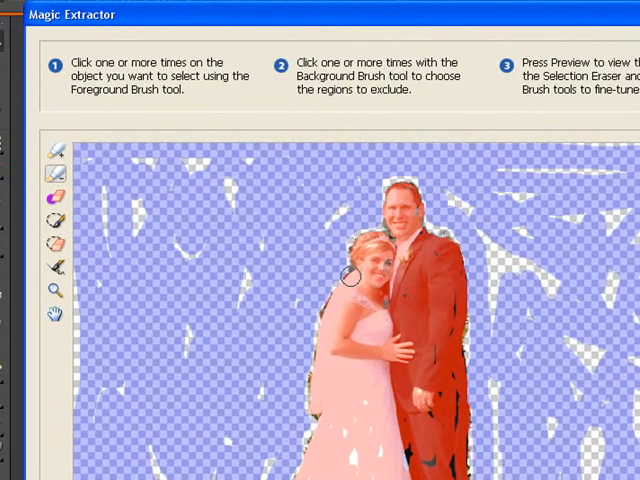
mouse_move(226, 400)
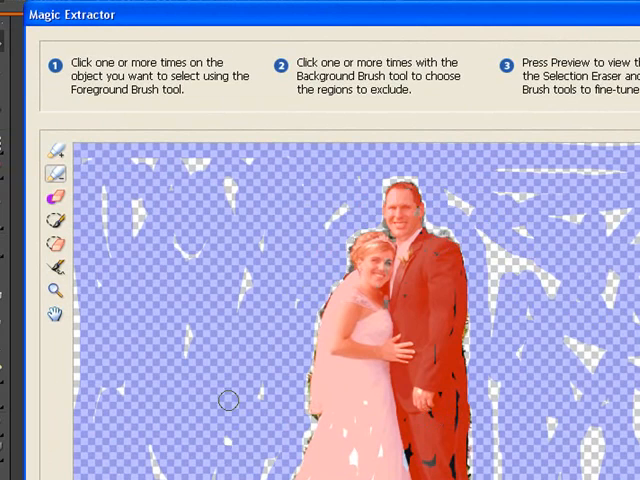
mouse_move(220, 420)
text(3)
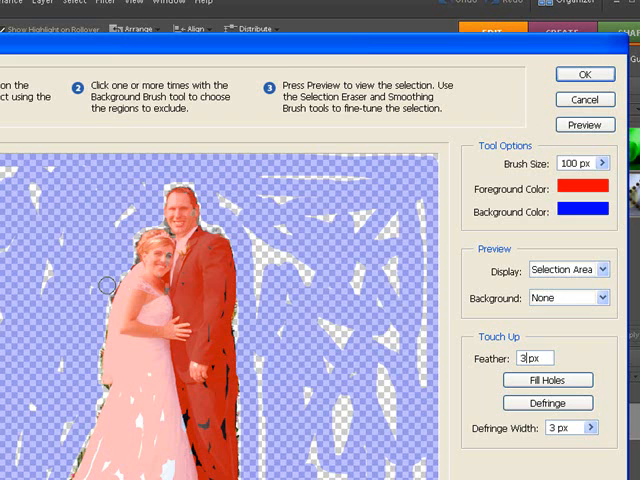
mouse_move(336, 180)
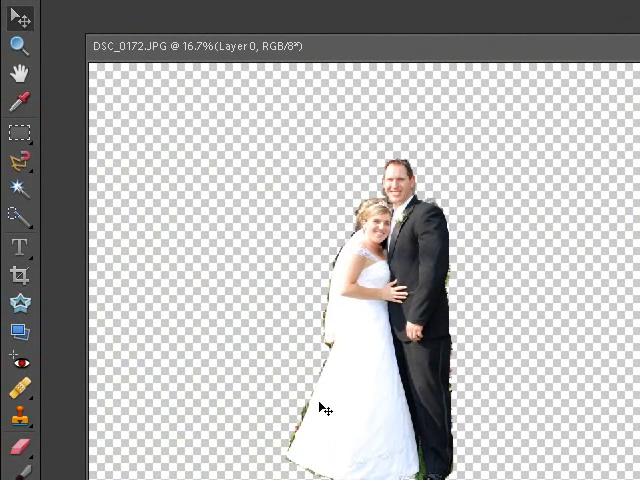
mouse_move(532, 240)
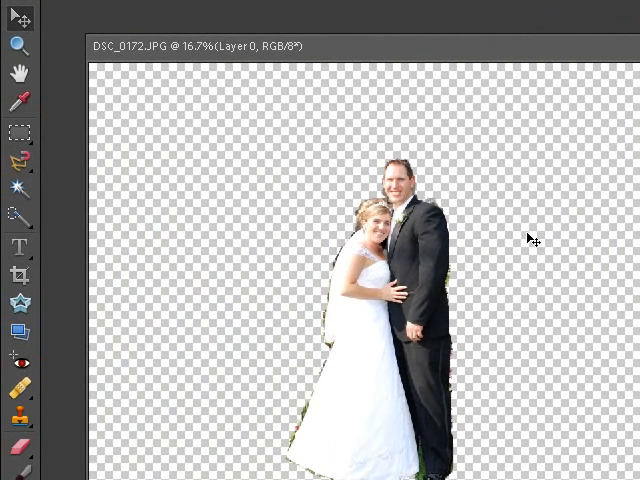
mouse_move(516, 244)
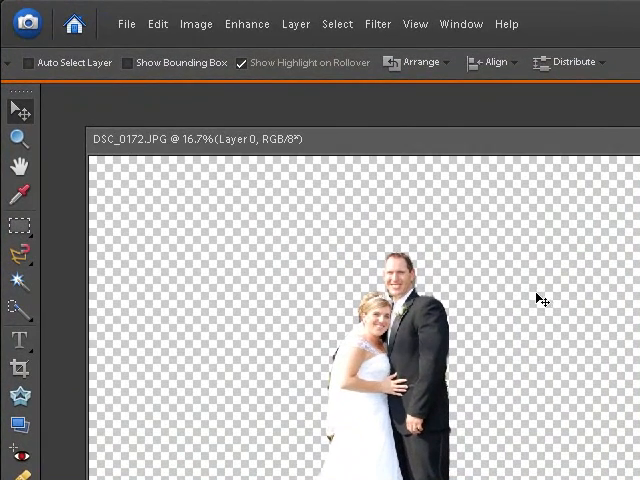
mouse_move(530, 308)
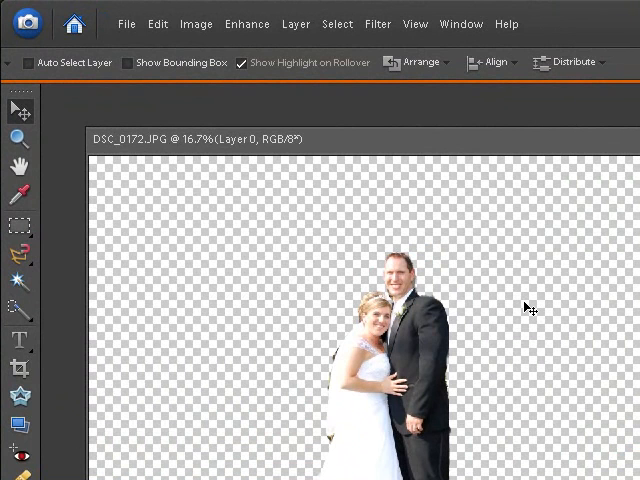
mouse_move(516, 308)
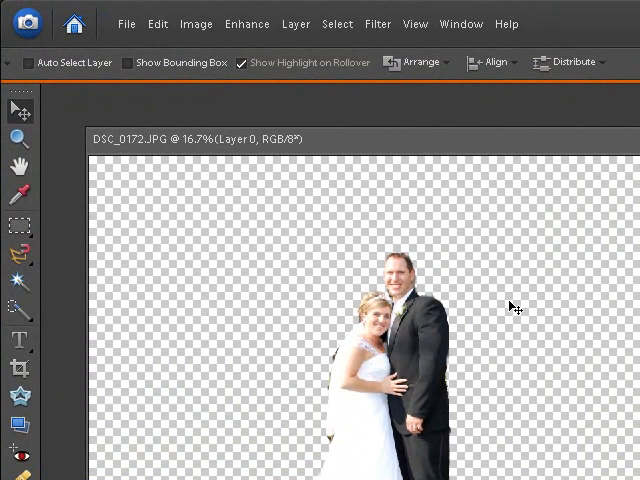
mouse_move(538, 296)
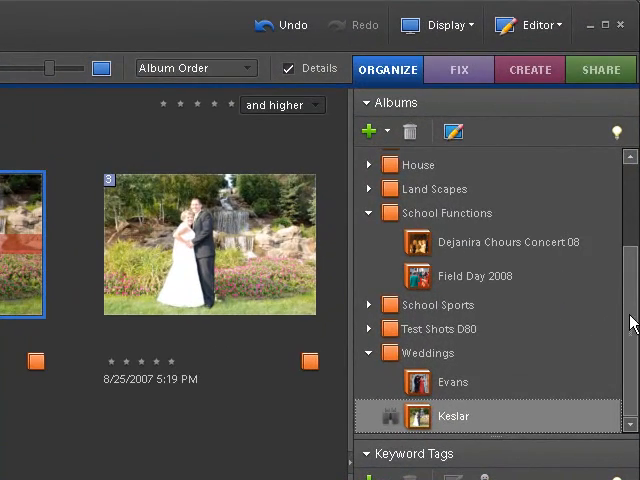
Select the Set1 album under Backgrounds and browse its gazebo background photos
scroll(up, 3)
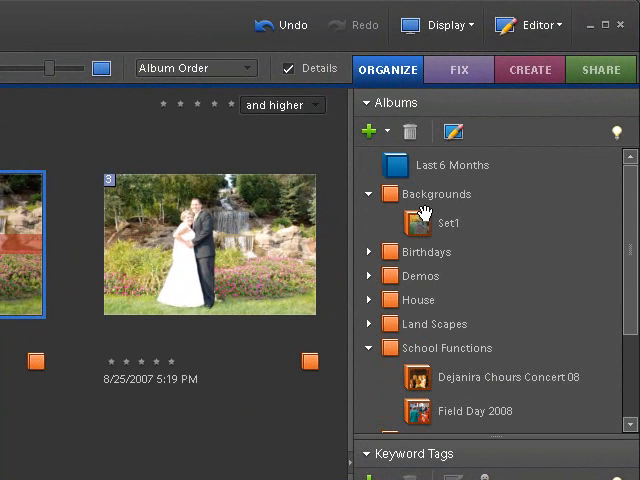
click(448, 224)
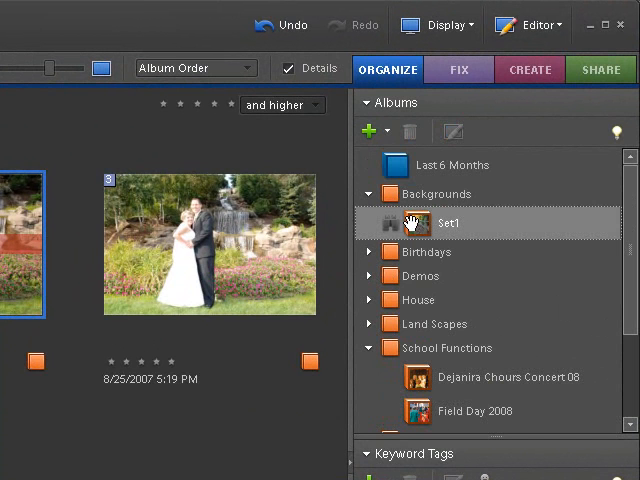
click(440, 220)
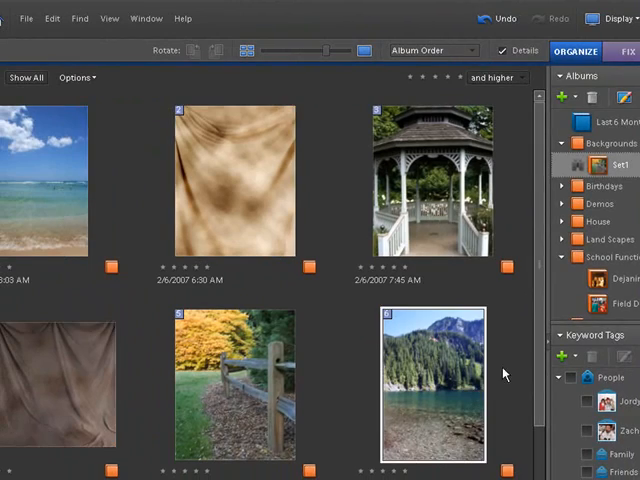
scroll(down, 3)
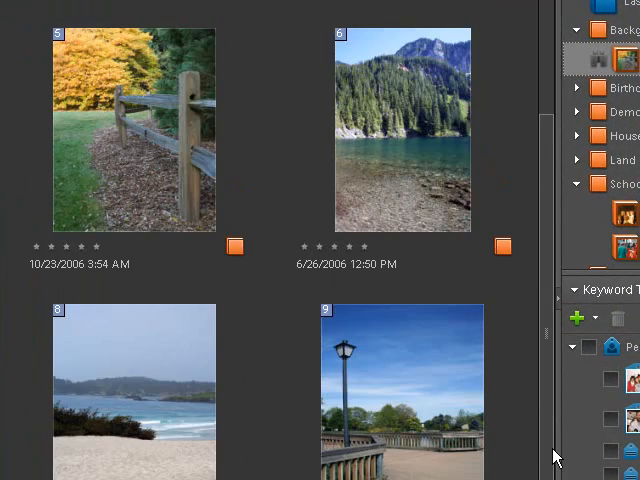
scroll(up, 3)
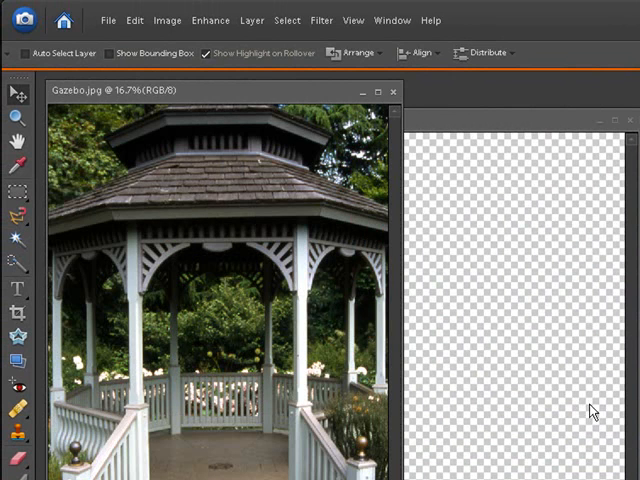
mouse_move(532, 256)
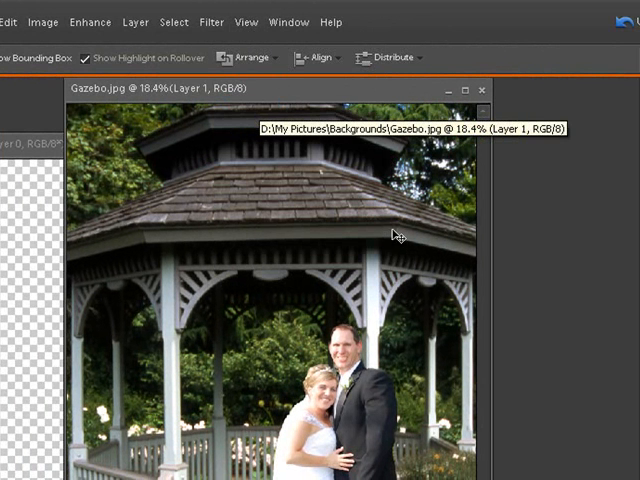
mouse_move(572, 350)
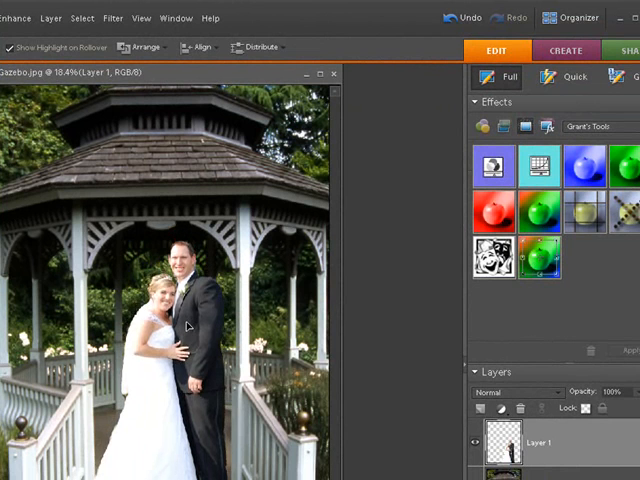
mouse_move(148, 240)
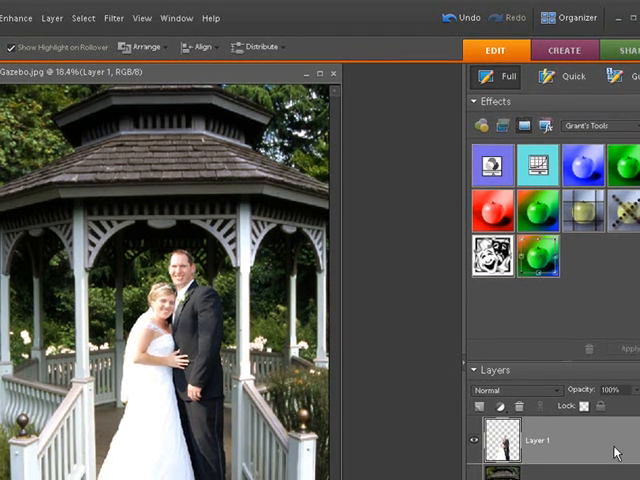
Free Transform the couple layer proportionally down to about 92.9% over the gazebo
click(126, 12)
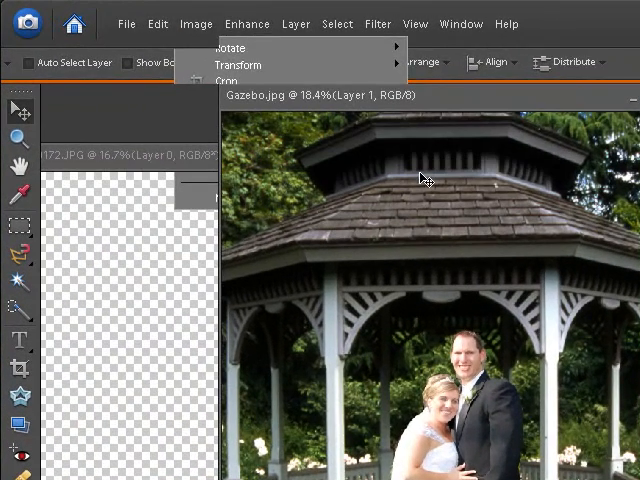
click(238, 64)
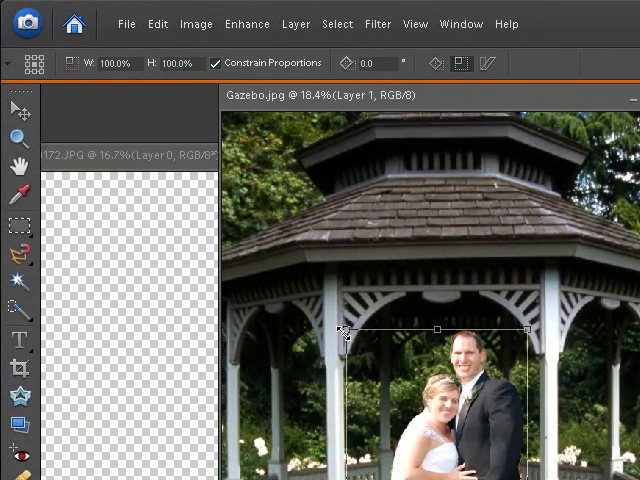
drag(340, 330, 344, 340)
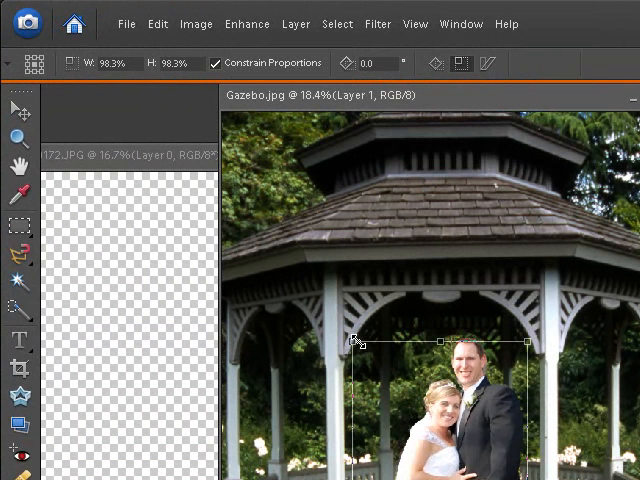
drag(356, 340, 364, 352)
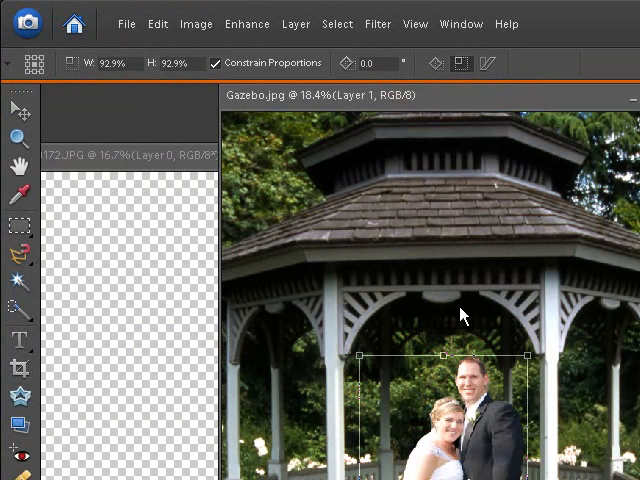
mouse_move(342, 340)
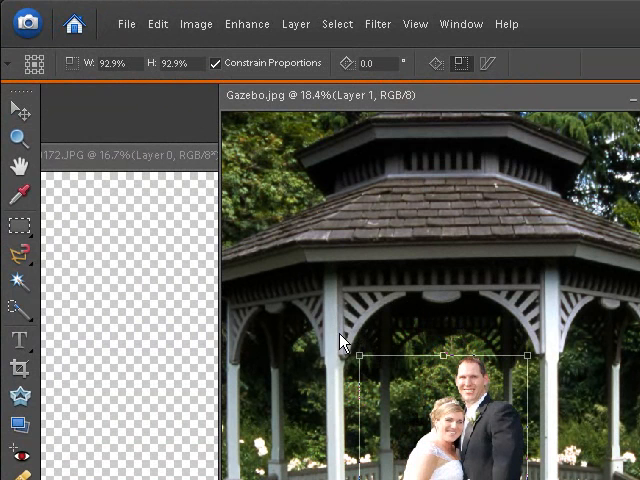